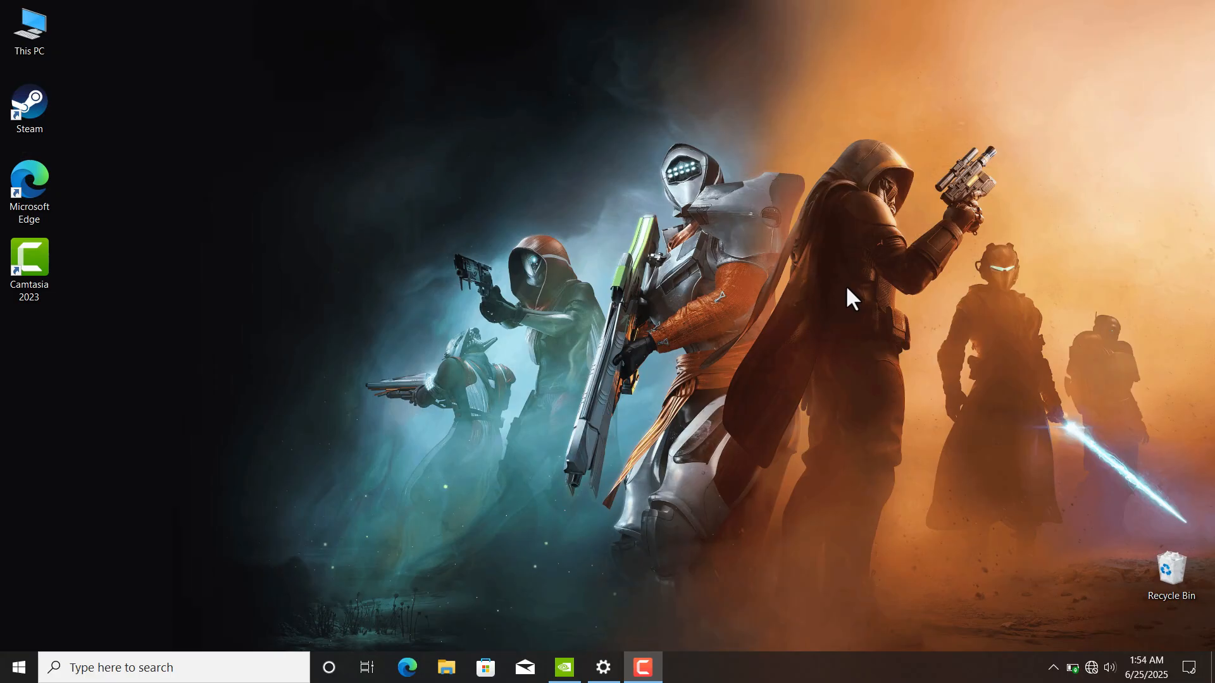
mouse_move(651, 264)
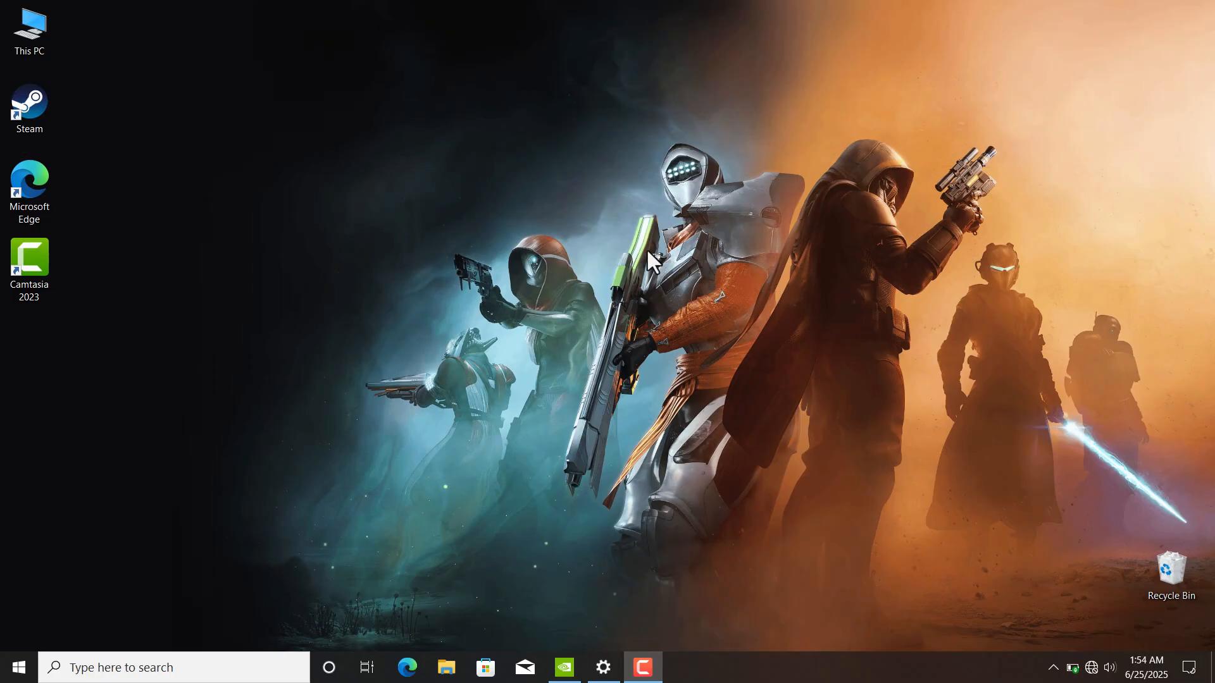
mouse_move(642, 255)
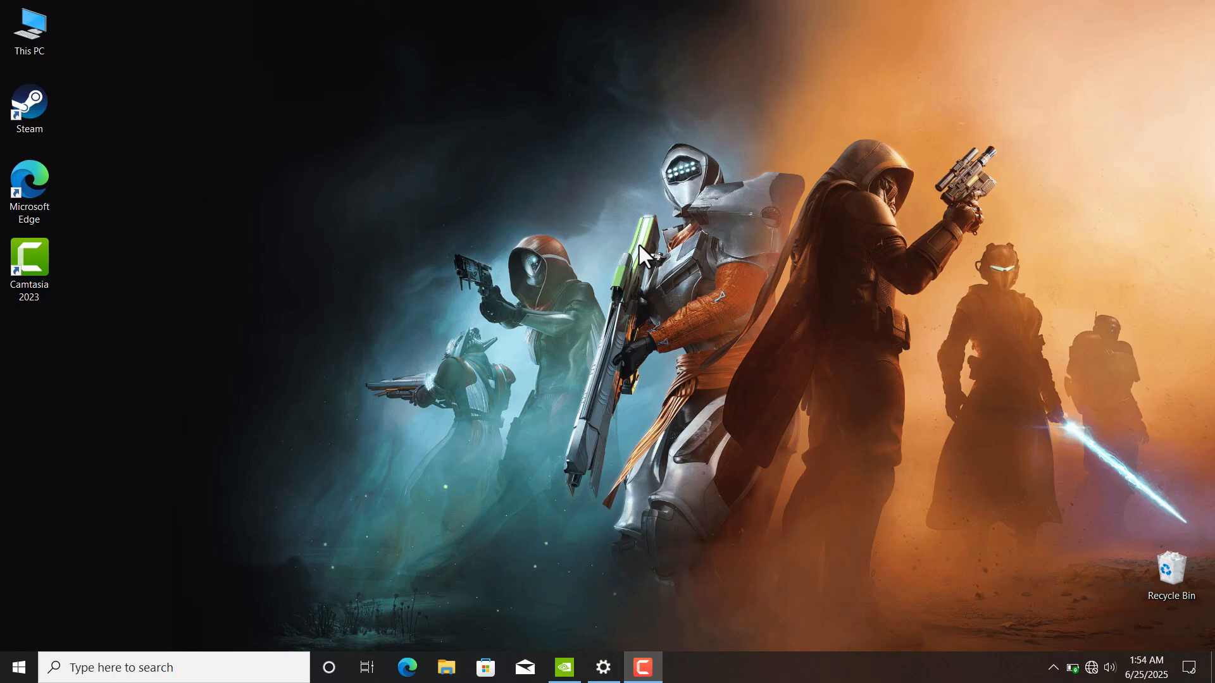
mouse_move(597, 656)
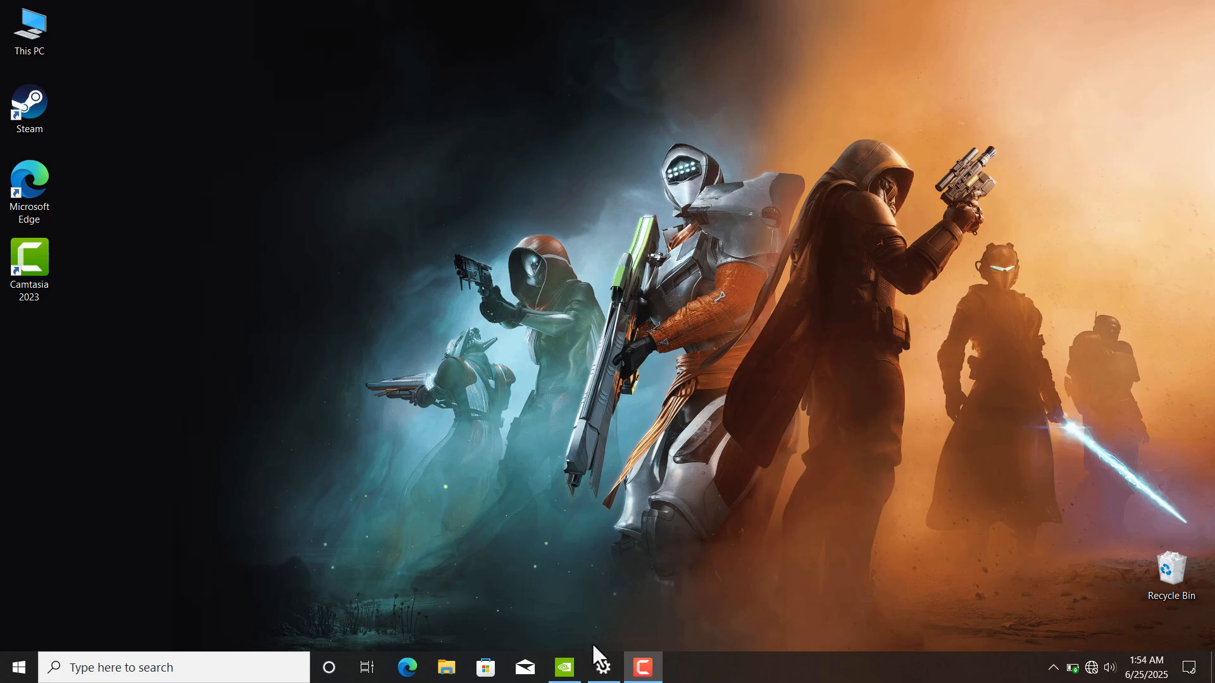
Bring up the display settings, launch NVIDIA Control Panel, and go to Manage 3D Settings
click(602, 666)
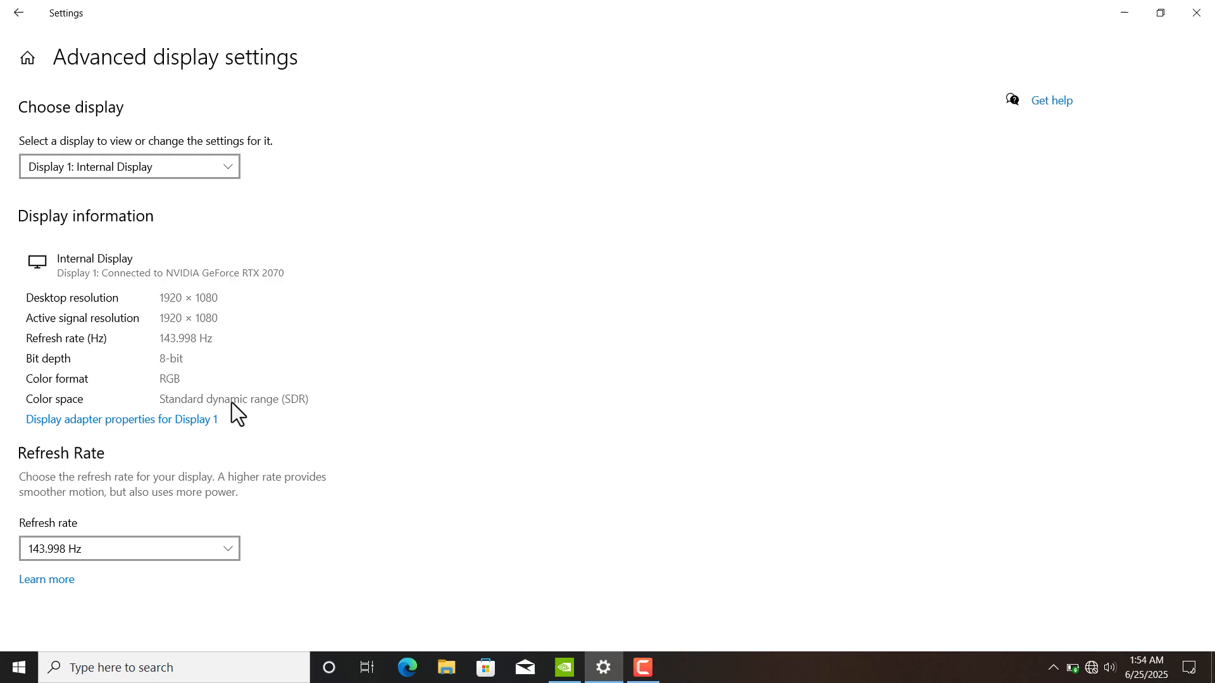
mouse_move(225, 432)
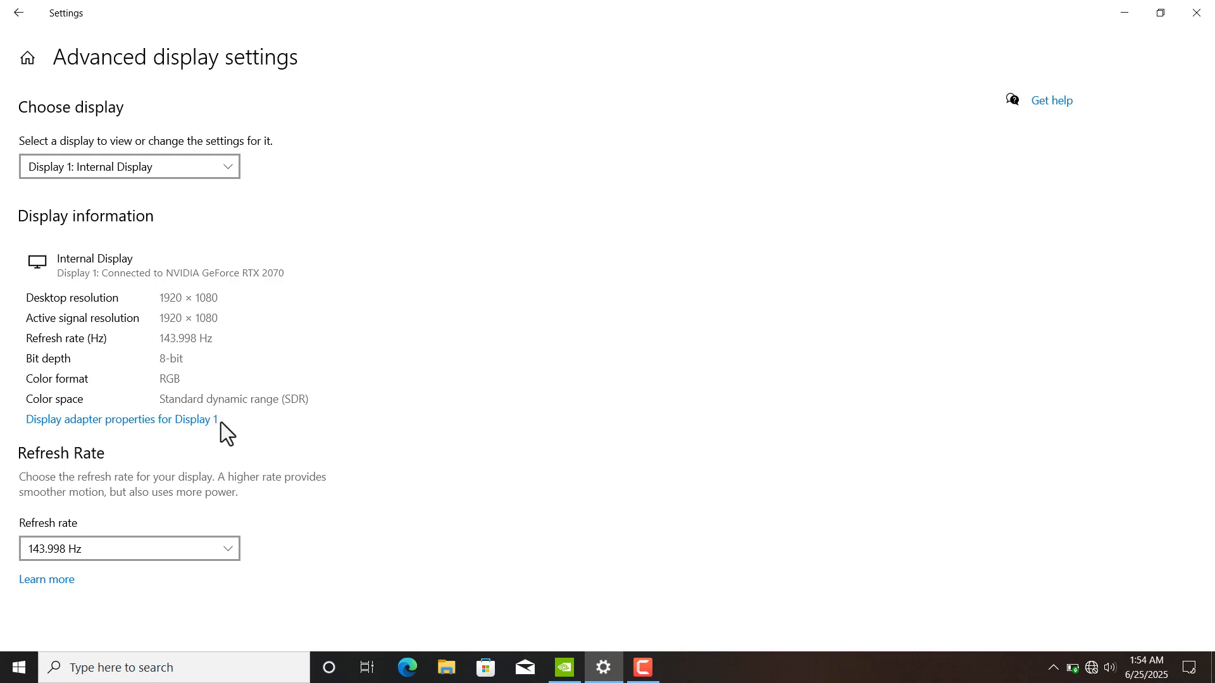
mouse_move(205, 430)
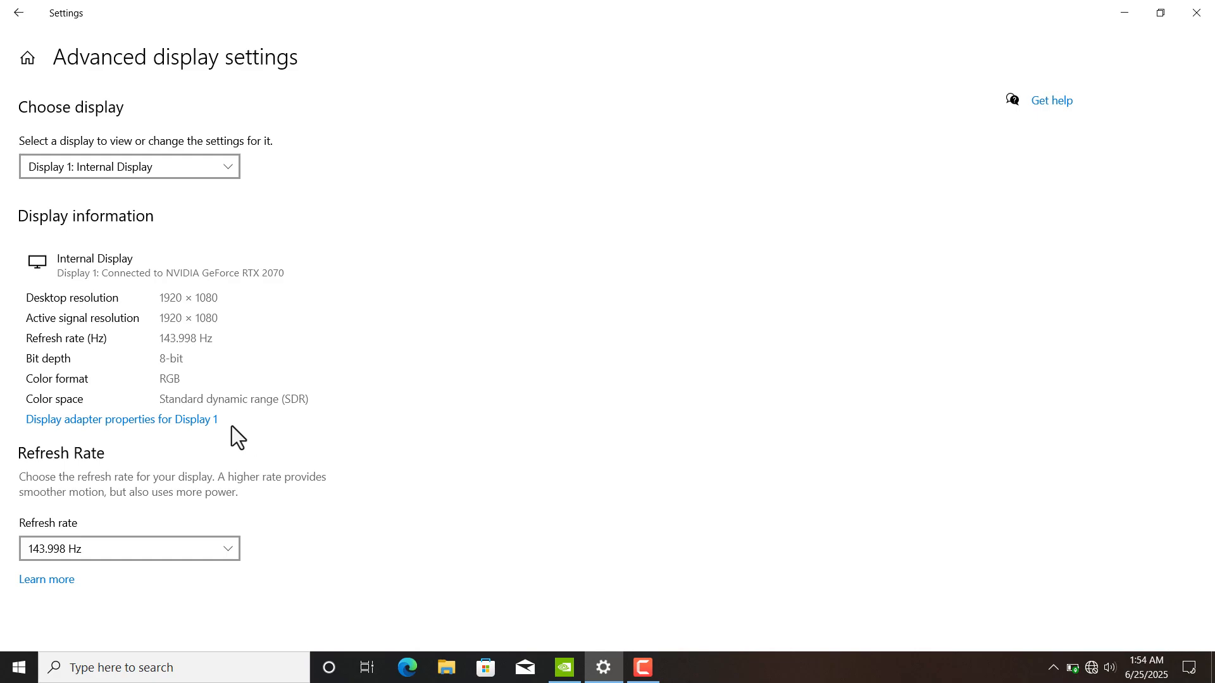
mouse_move(1159, 13)
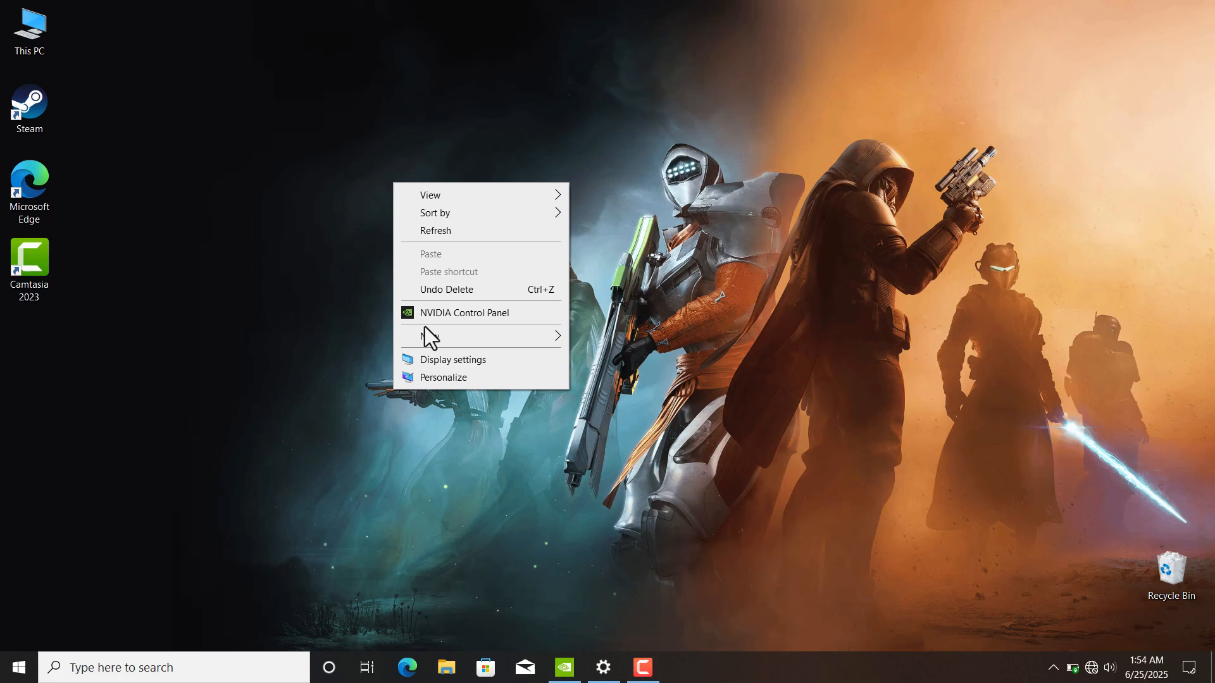
click(464, 312)
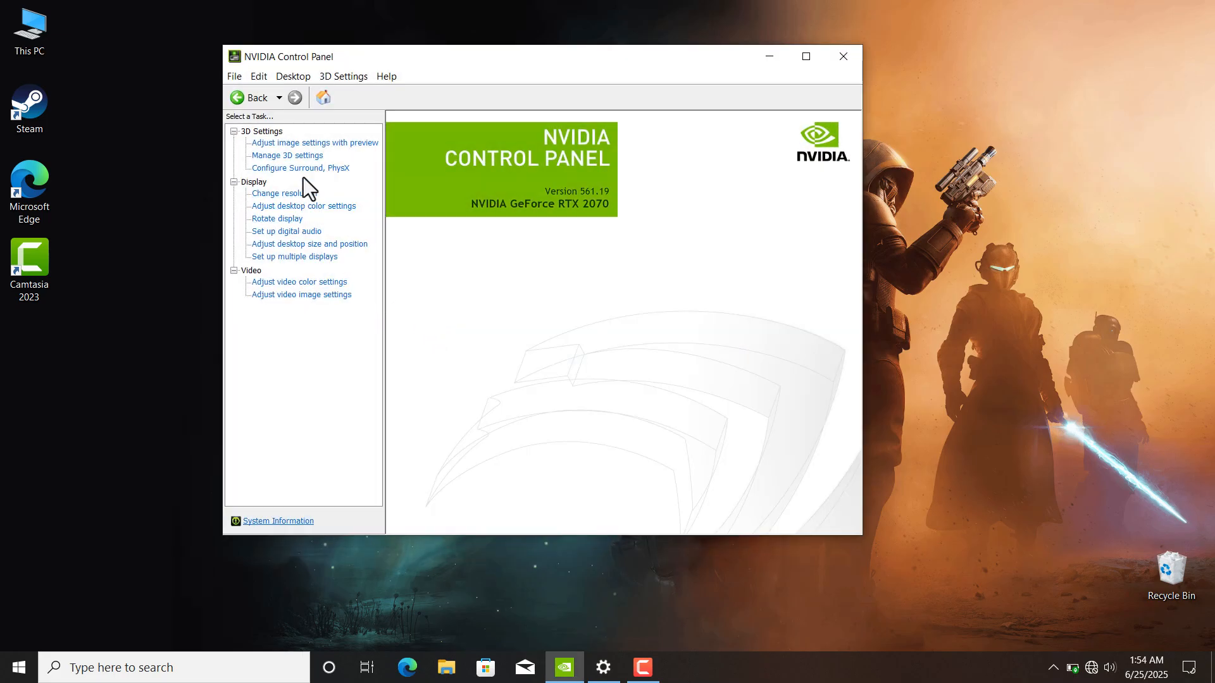
click(287, 155)
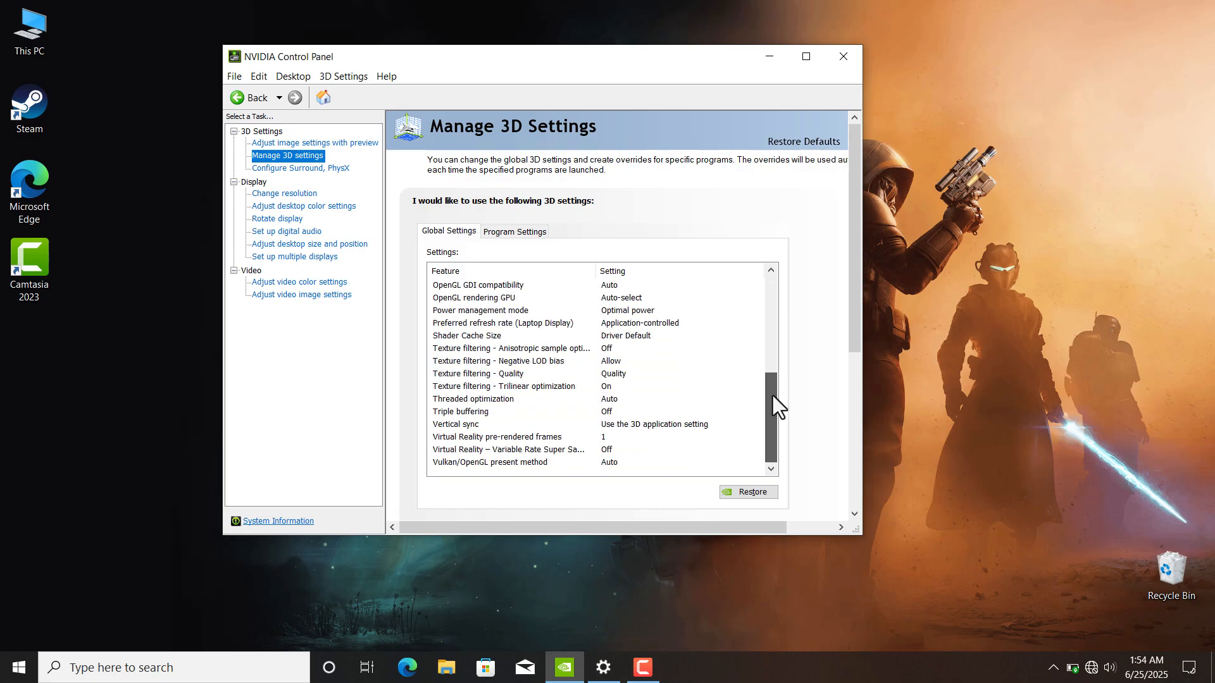
Select the Vertical sync row in the Global Settings list
click(455, 423)
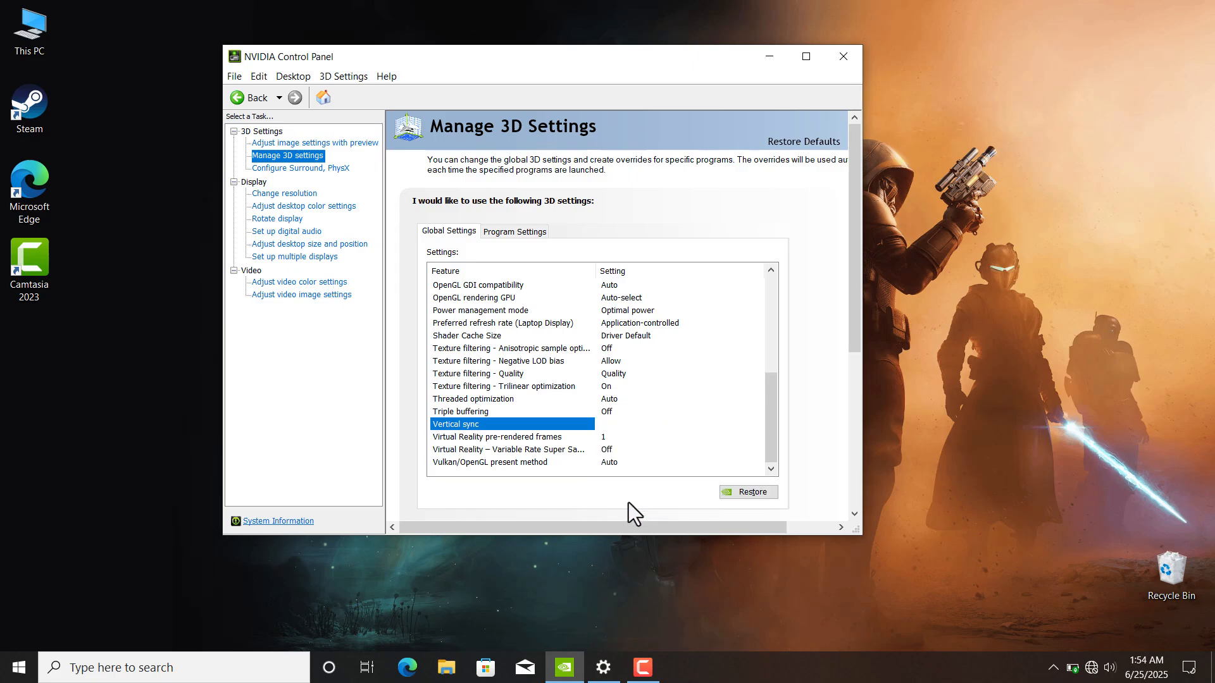
scroll(up, 3)
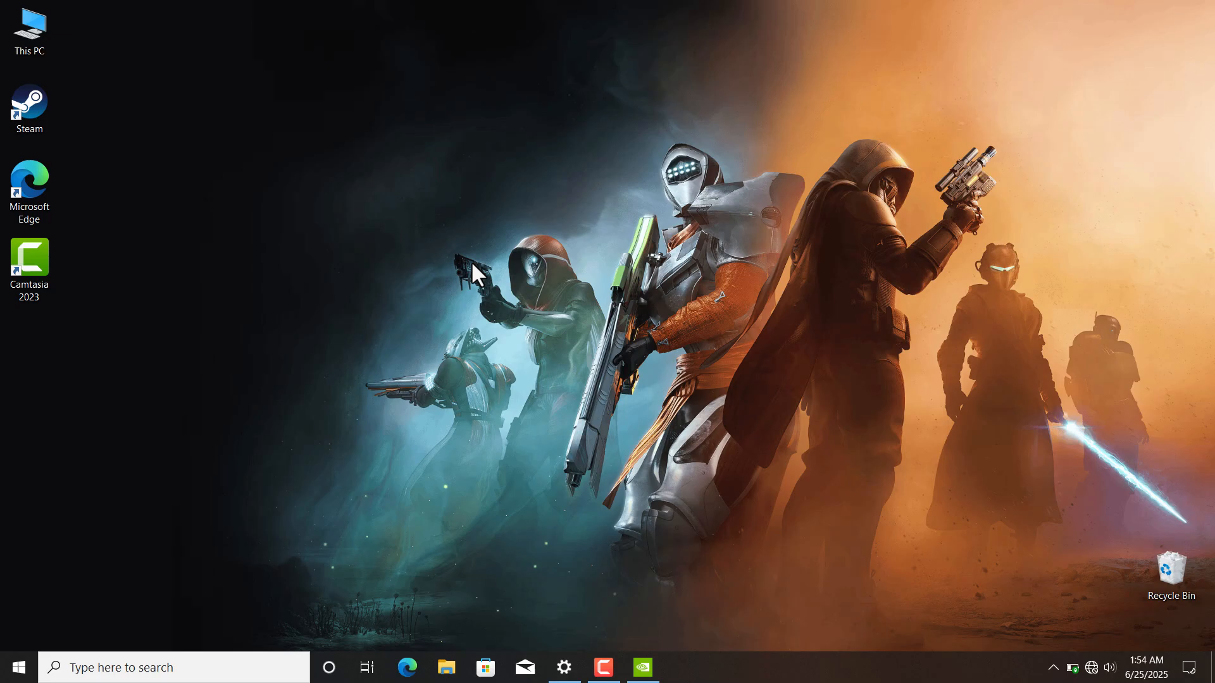
mouse_move(430, 294)
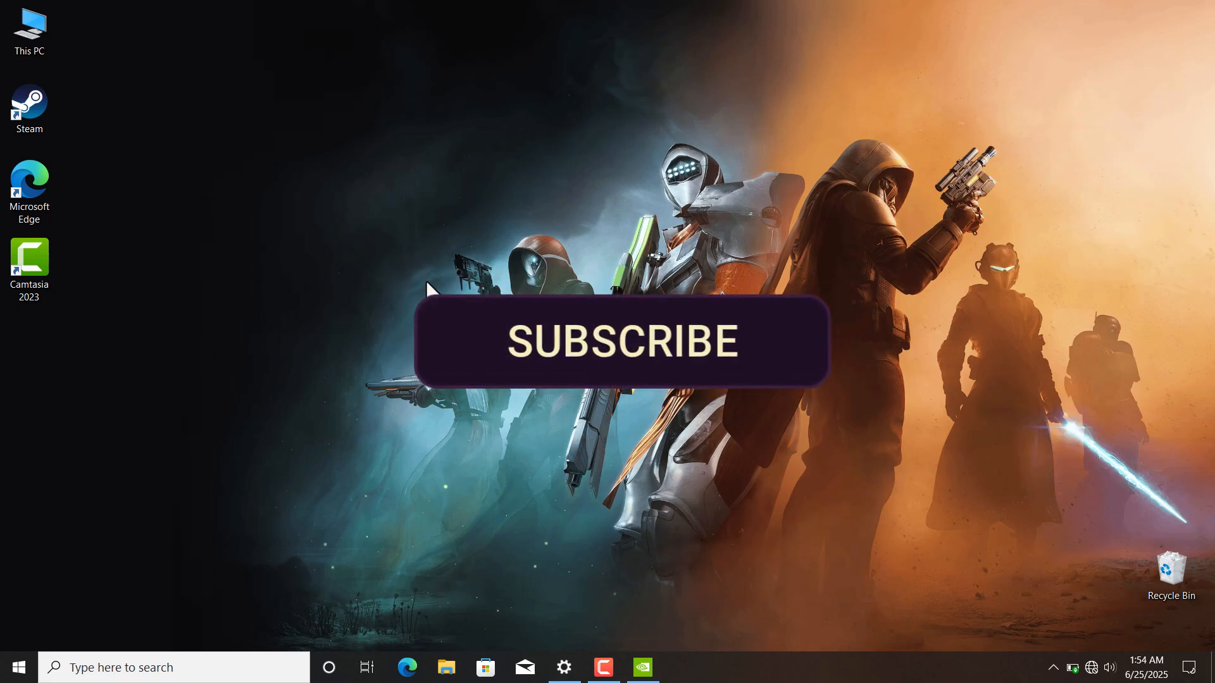
click(620, 341)
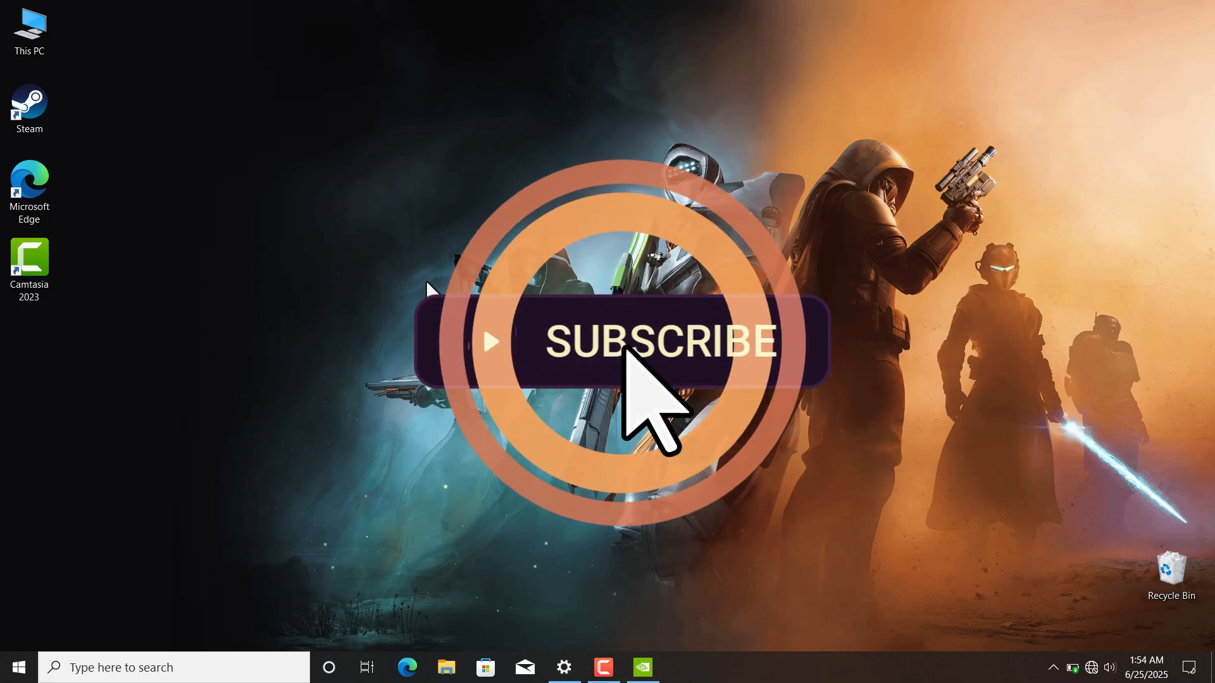